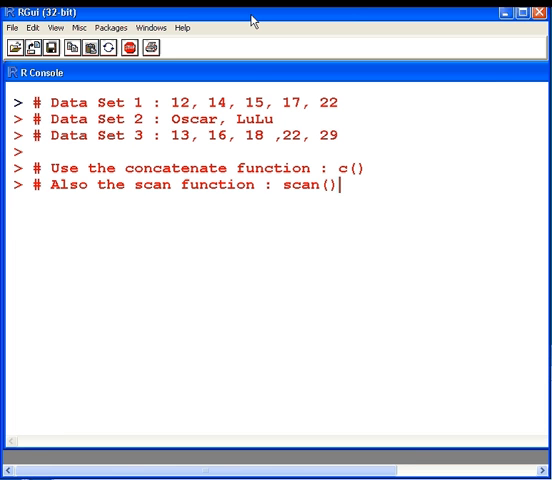
# Create DAT1 as c(12, 14, 15, 17, 22) in the console.
pyautogui.write('DAT1')
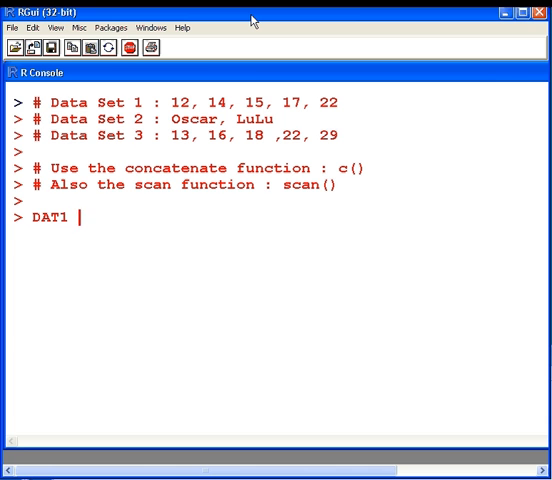
pyautogui.write('<-')
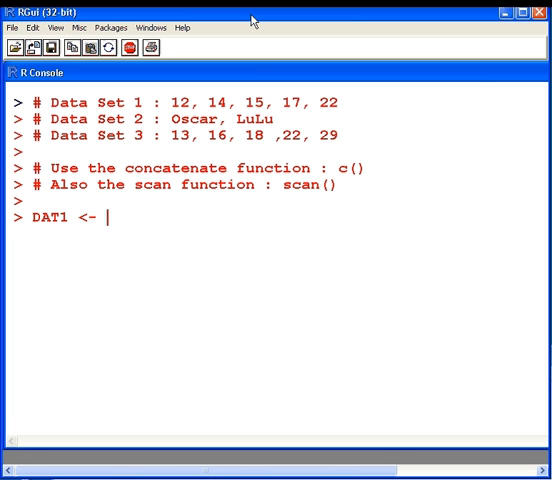
pyautogui.write('c(')
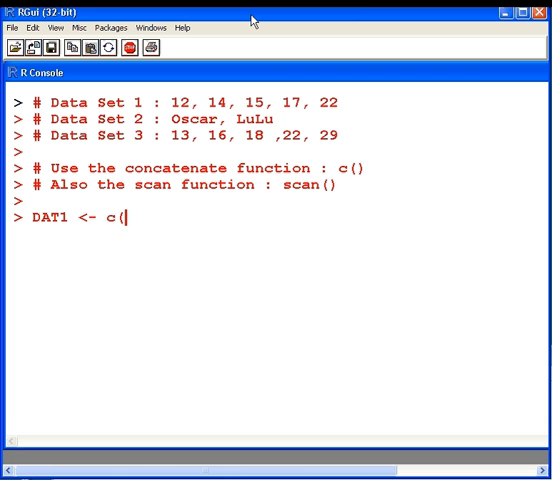
pyautogui.write('12,14')
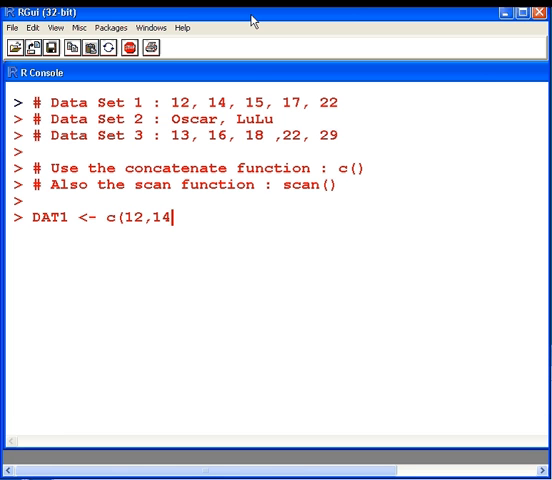
pyautogui.write(',15,')
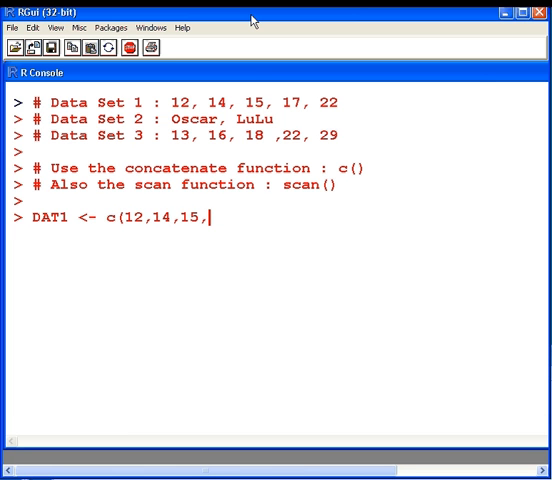
pyautogui.write('17,2')
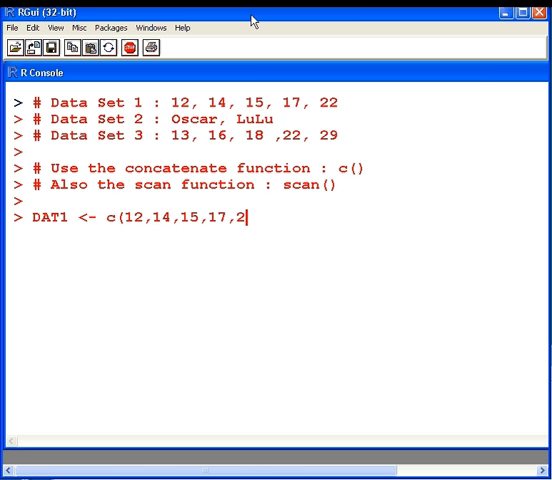
pyautogui.press('Return')
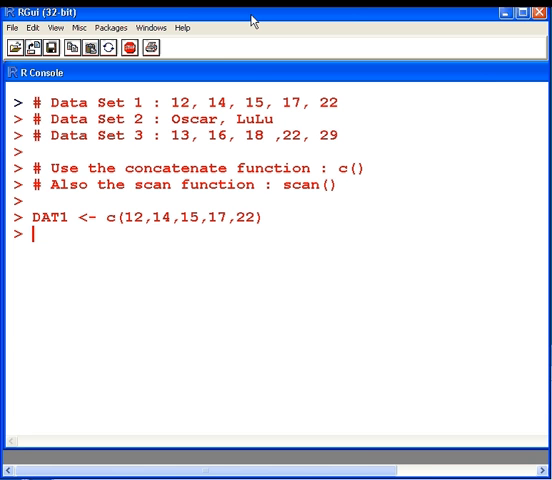
pyautogui.moveTo(337, 134)
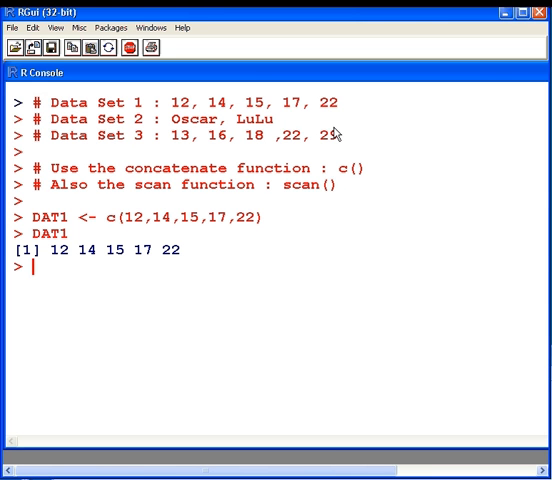
# Create DAT2 as c("Oscar", "LuLu") in the console.
pyautogui.write('DA')
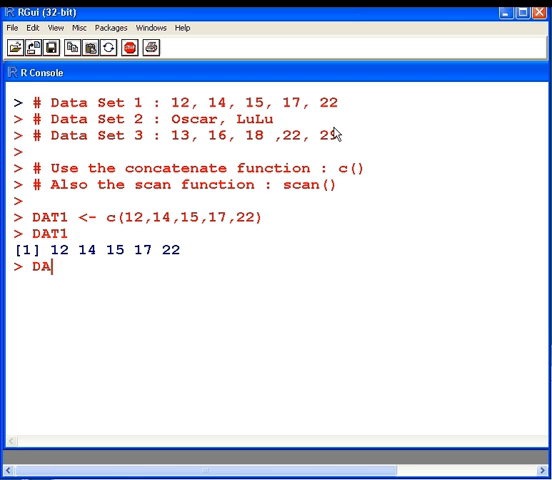
pyautogui.write('T2 =')
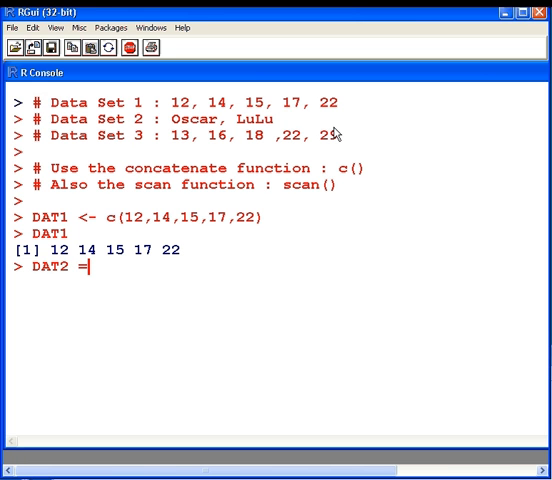
pyautogui.write('c(')
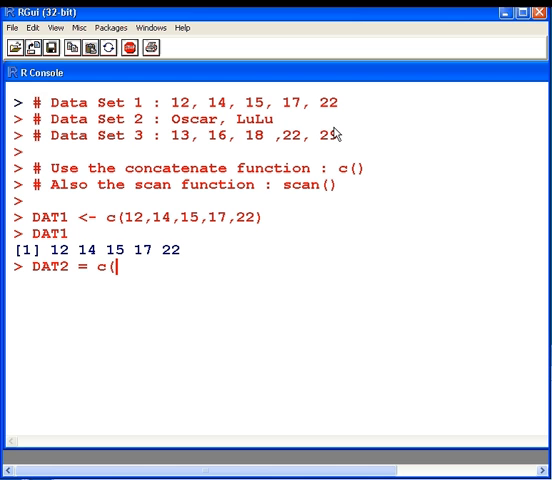
pyautogui.write('"Osc')
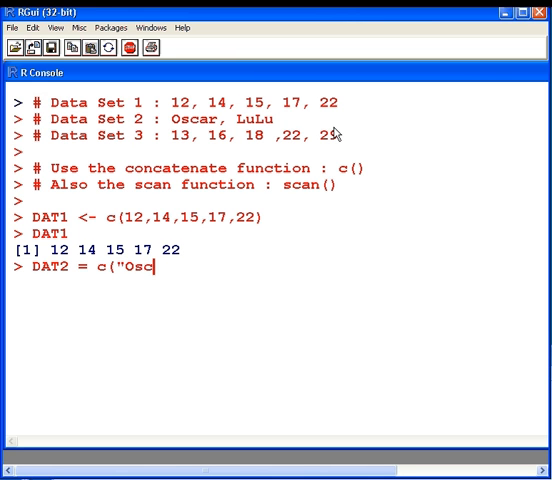
pyautogui.write('ar","')
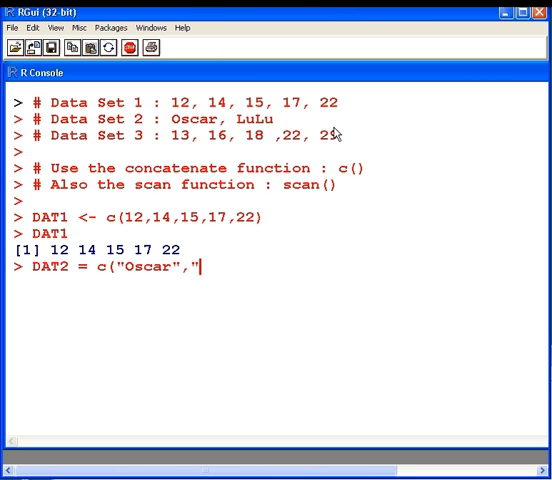
pyautogui.write('LuLu')
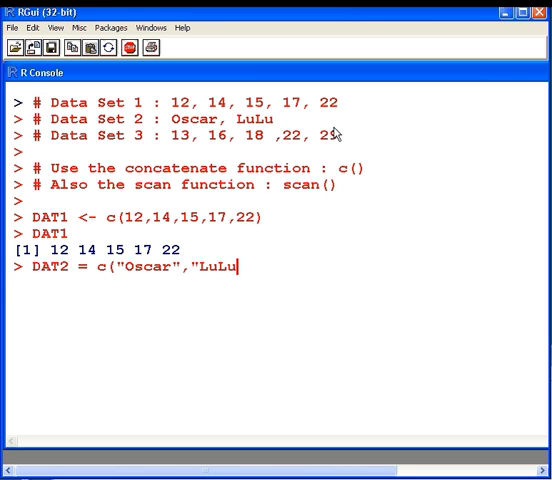
pyautogui.write('")')
pyautogui.write('DAT')
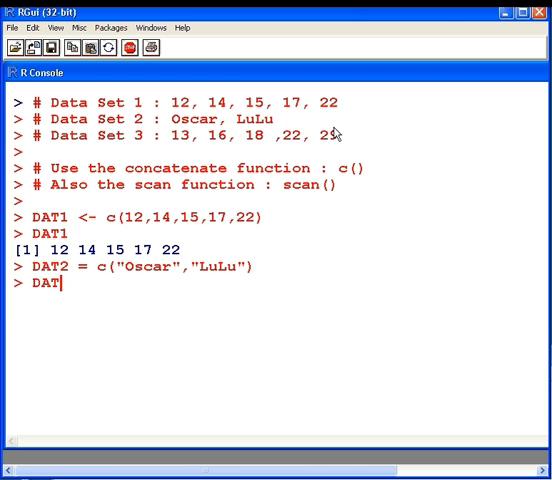
pyautogui.write('2')
pyautogui.press('Return')
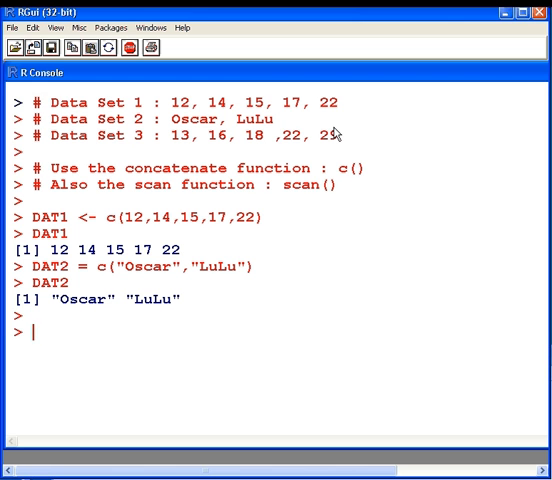
# Enter the line DAT3 = scan() at the prompt without running it.
pyautogui.write('DAT3')
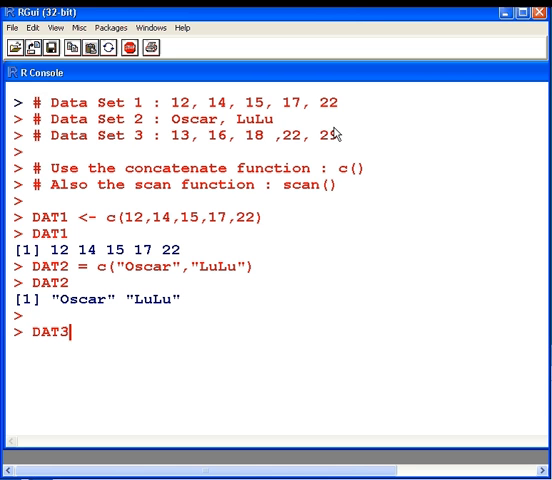
pyautogui.write('=')
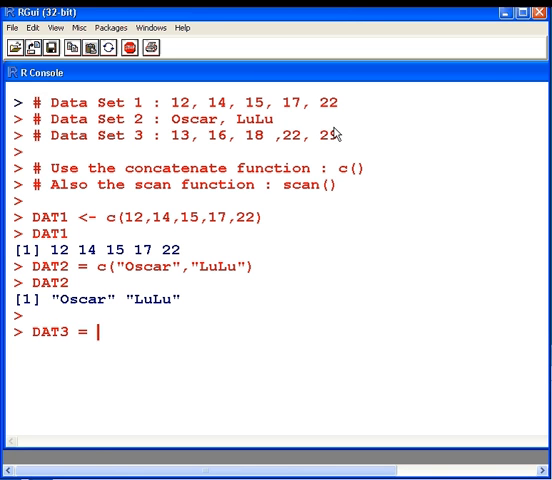
pyautogui.write('scan(')
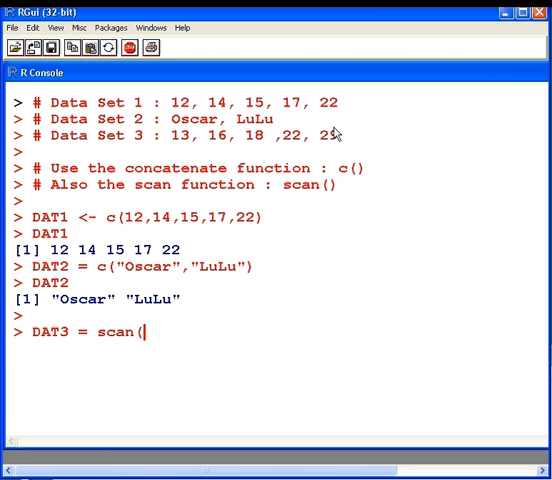
pyautogui.write(')')
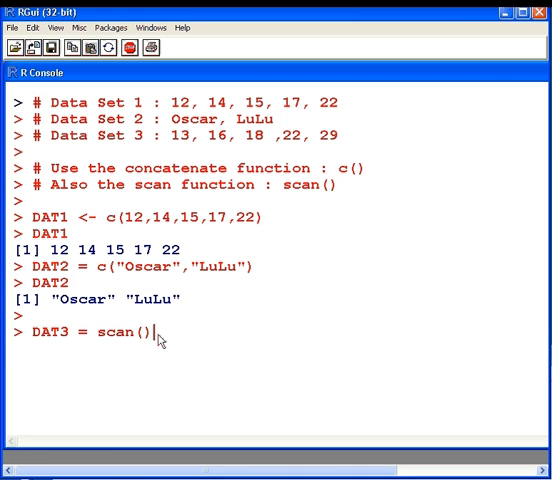
# Run scan() and enter DAT3 values 13, 16, 18, 22 and 29.
pyautogui.press('Return')
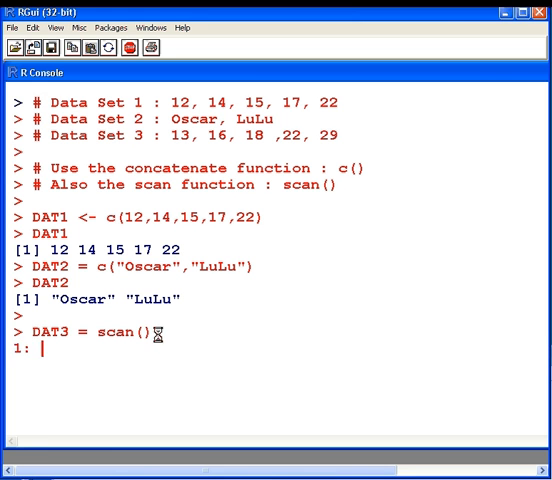
pyautogui.write('1')
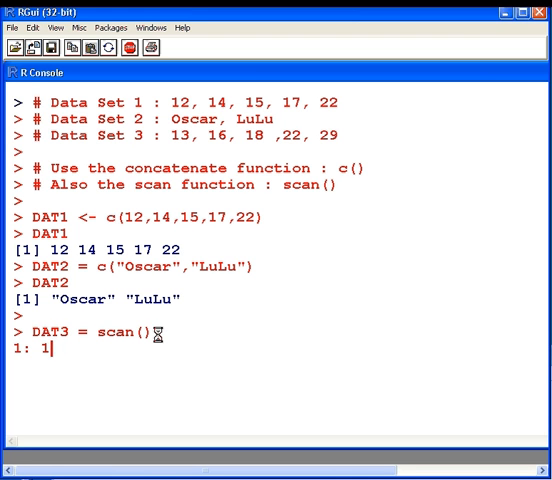
pyautogui.write('3')
pyautogui.write('18')
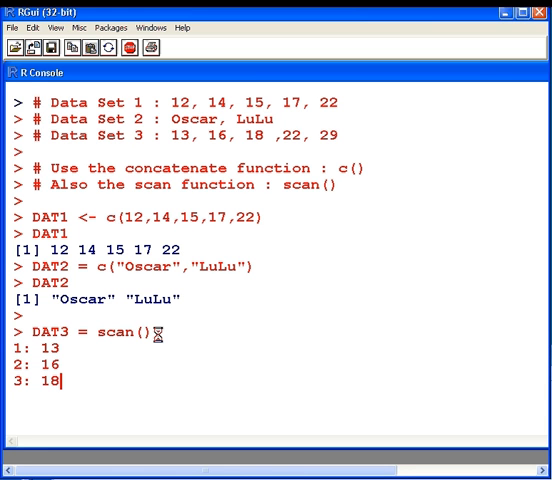
pyautogui.write('22')
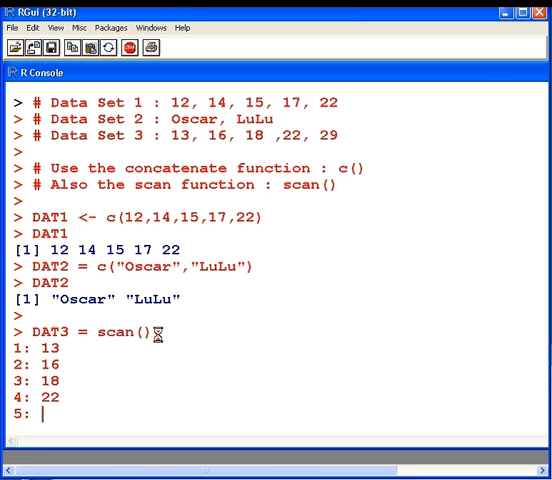
pyautogui.write('29')
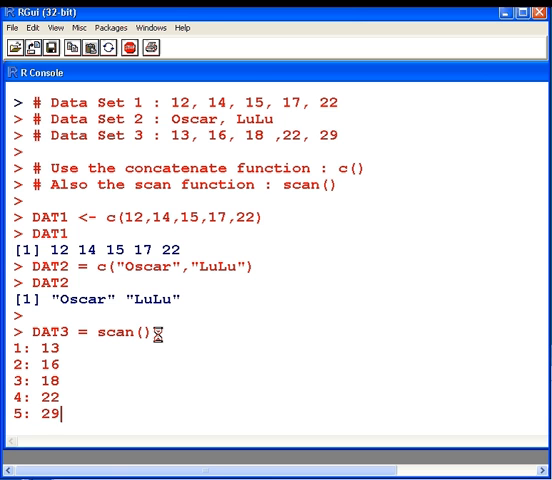